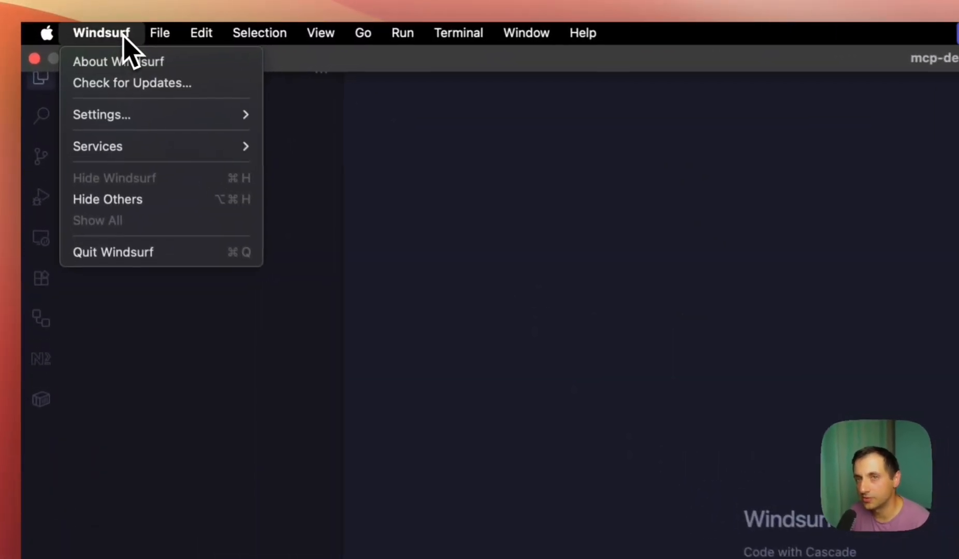
mouse_move(101, 116)
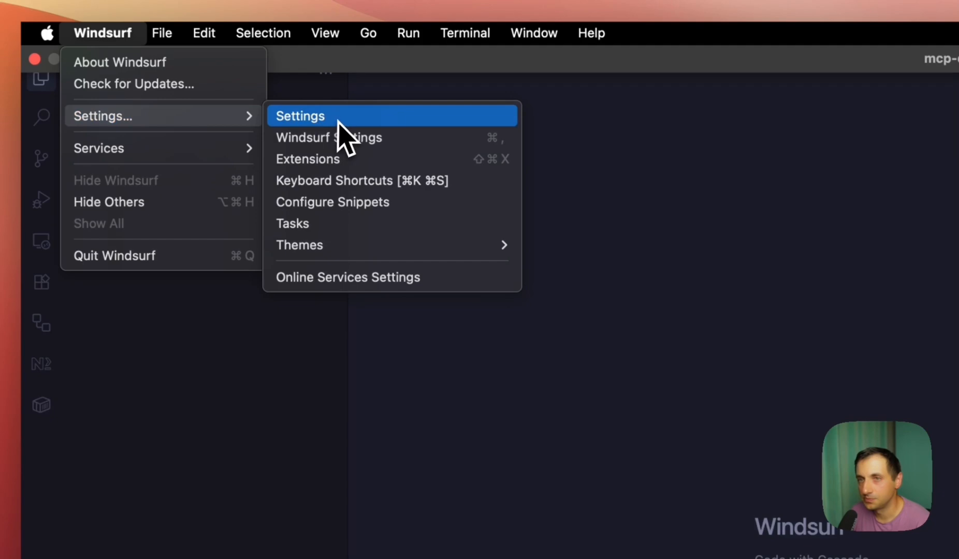
Step: From Windsurf Settings, open Cascade's Manage plugins page and view the raw MCP config
click(300, 116)
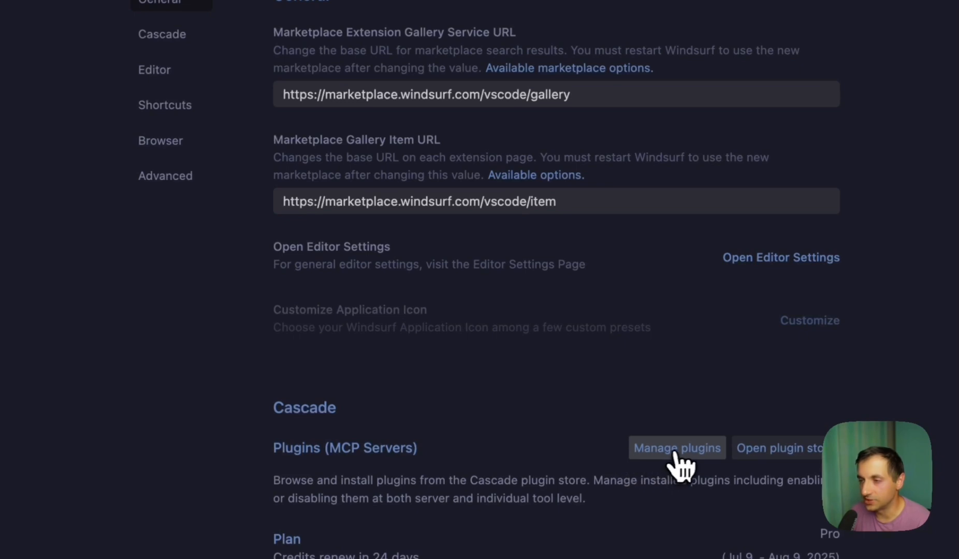
click(676, 447)
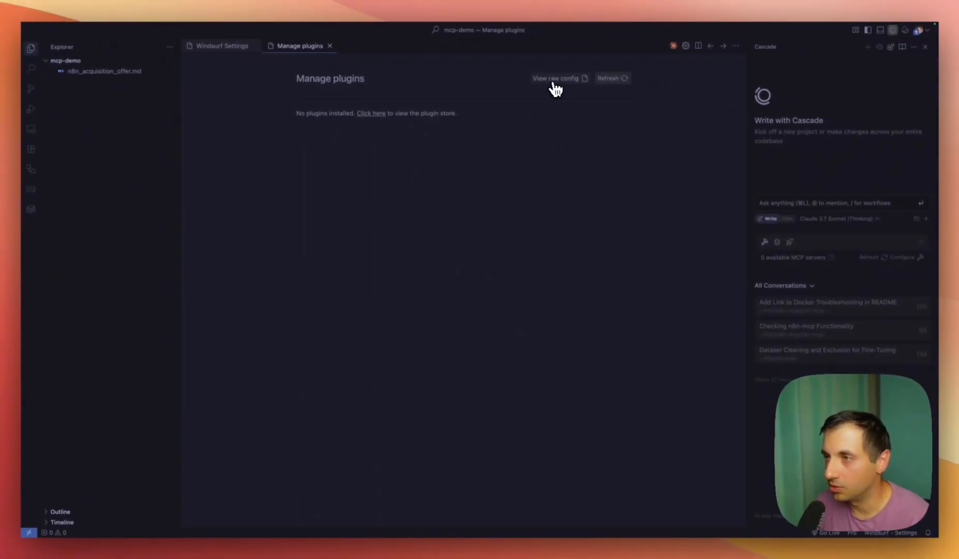
click(556, 78)
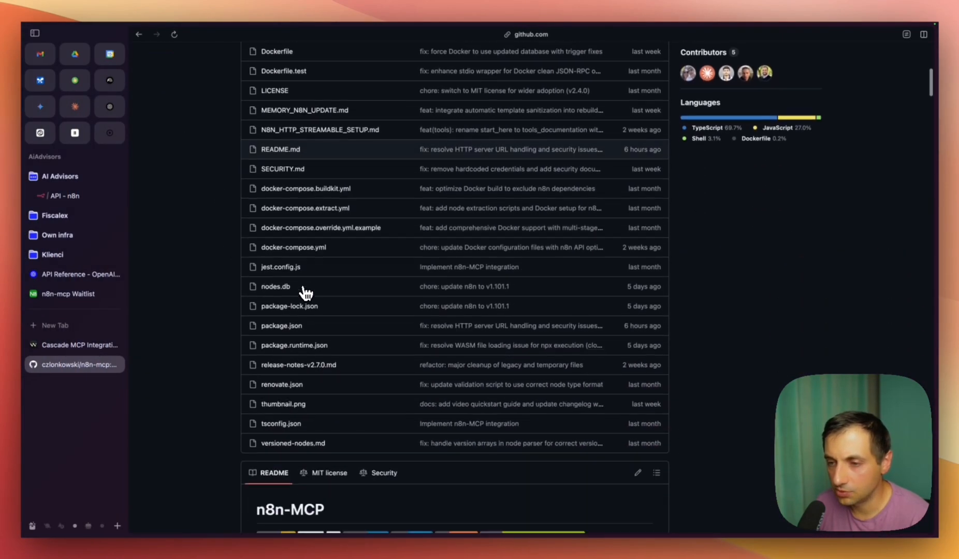
Step: Scroll the n8n-mcp README to the 'Full configuration (with n8n management tools)' code block
scroll(down, 3)
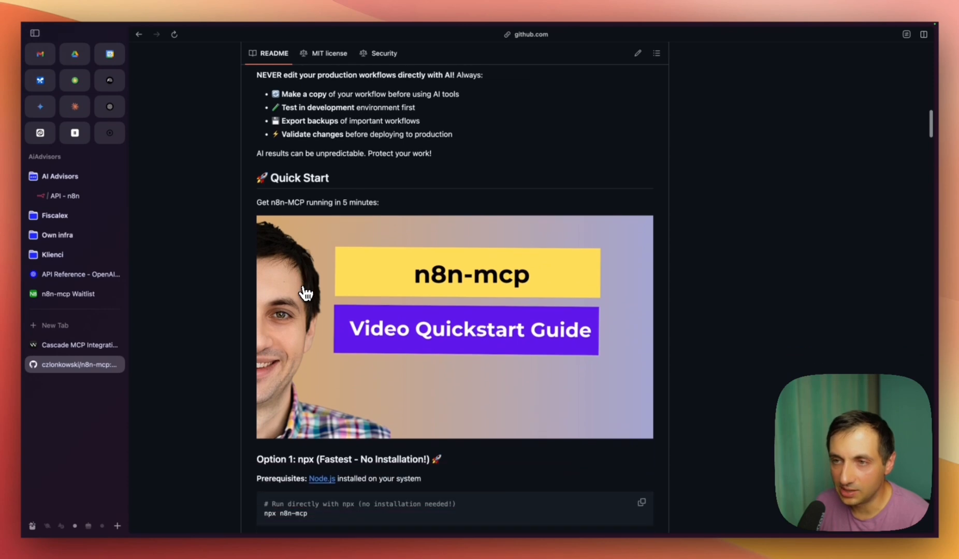
scroll(down, 3)
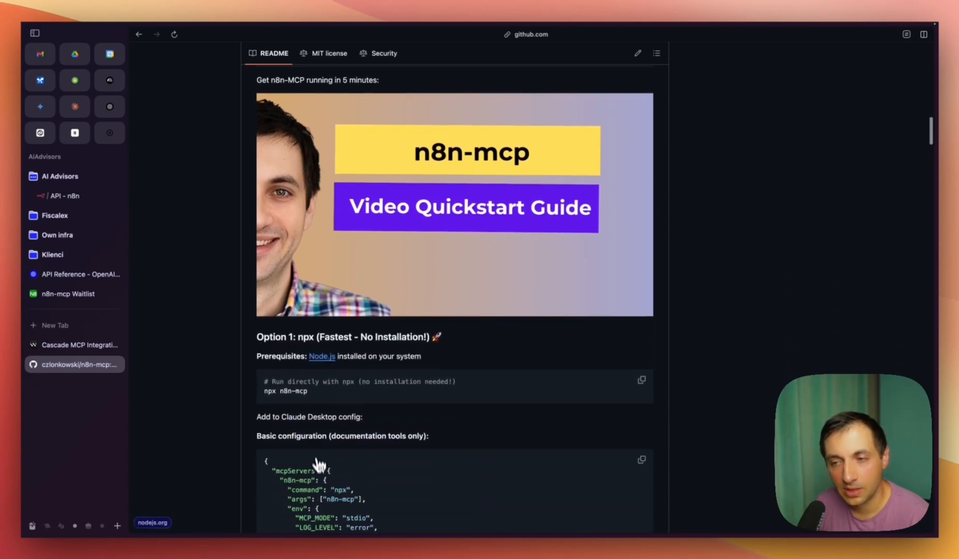
mouse_move(330, 367)
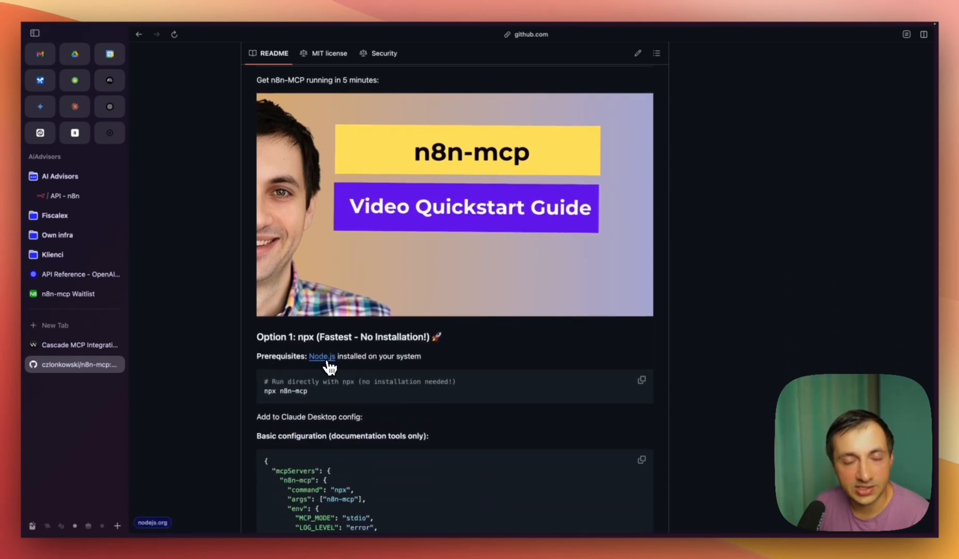
scroll(down, 3)
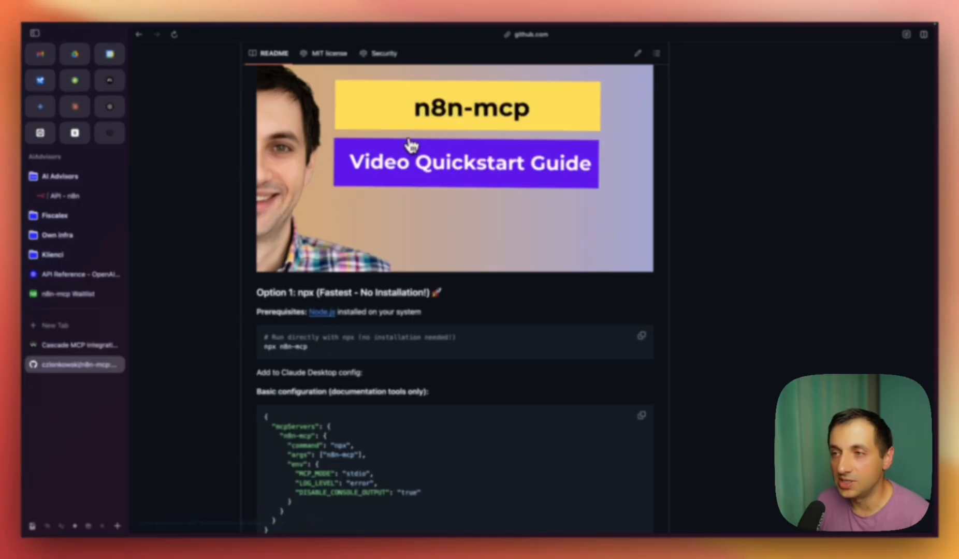
mouse_move(350, 330)
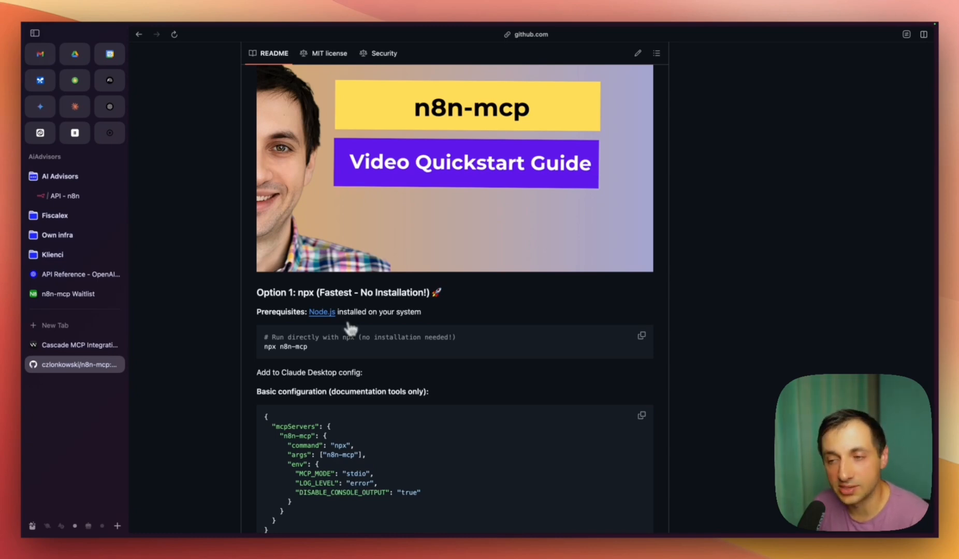
scroll(down, 3)
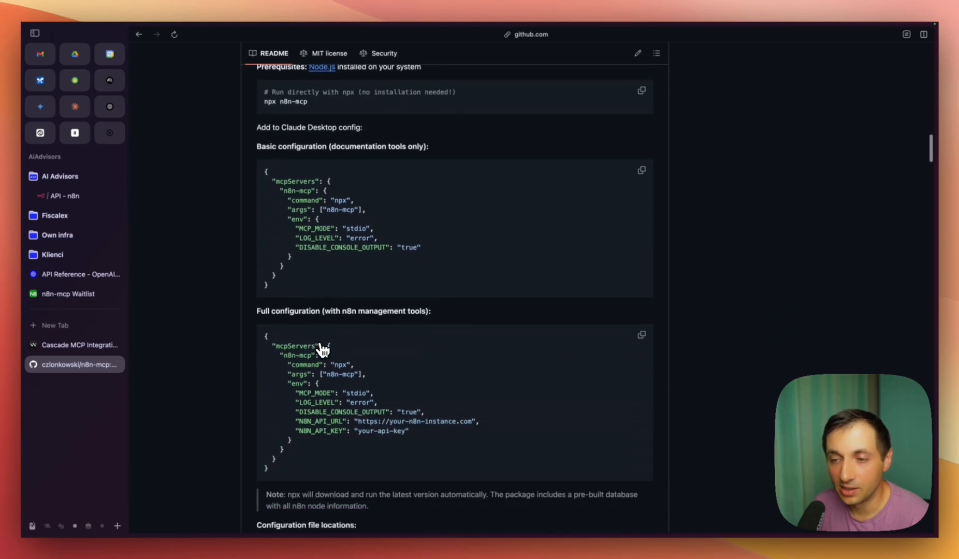
scroll(down, 3)
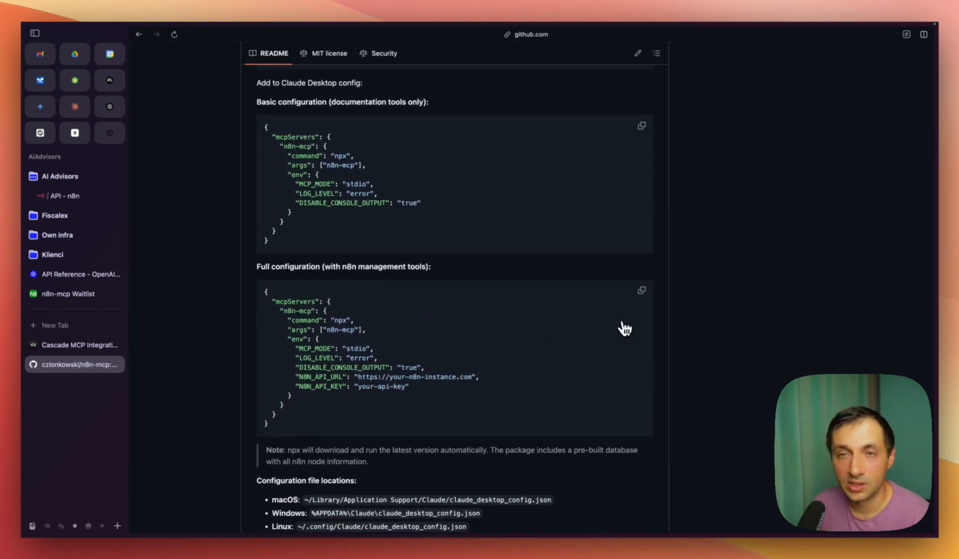
click(641, 290)
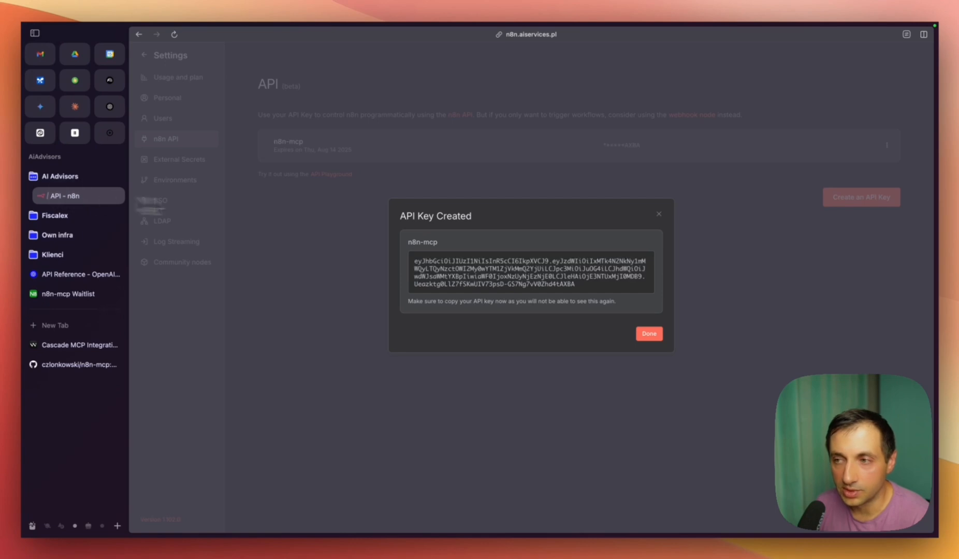
Step: Create an n8n API key named 'n8n-mcp' and copy it
click(526, 269)
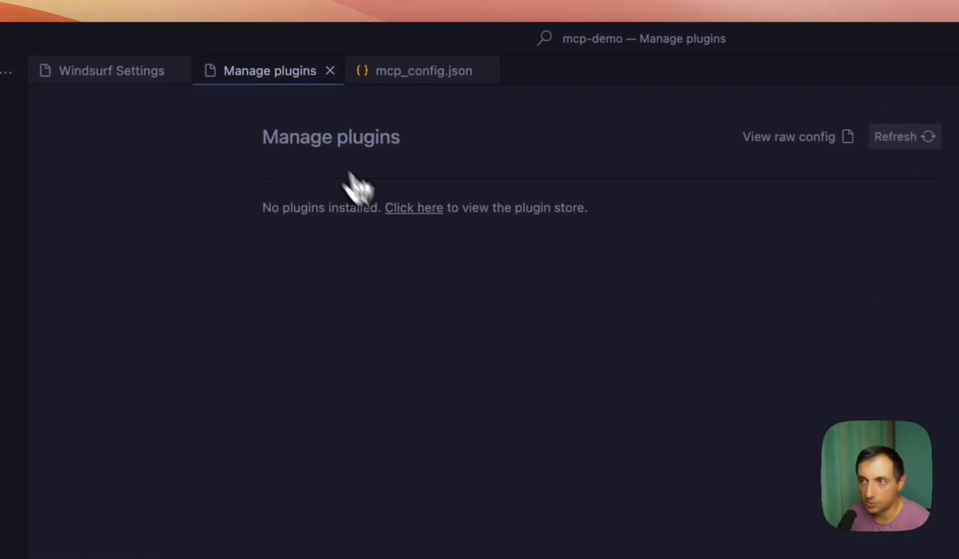
Step: Refresh the plugin list and review the n8n-mcp server's 39 enabled tool toggles
click(904, 137)
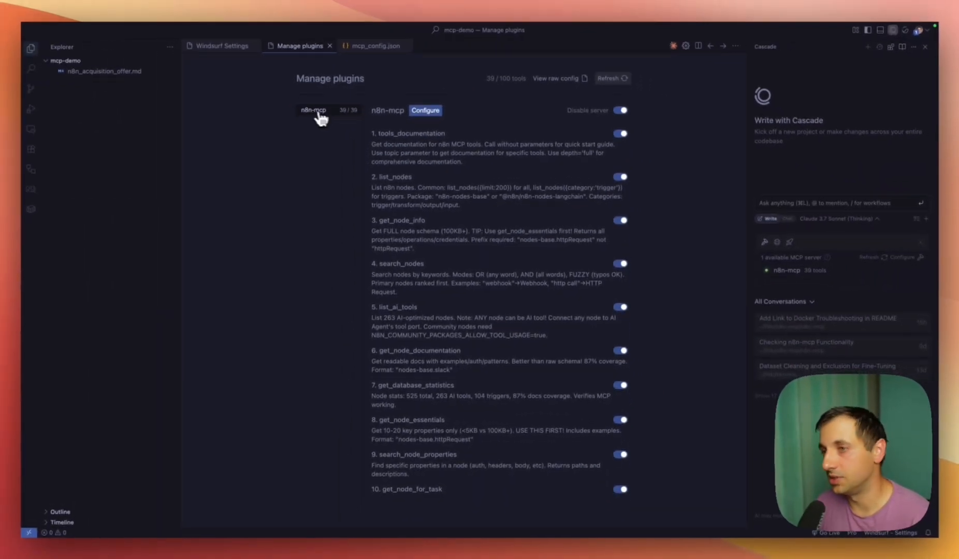
scroll(down, 3)
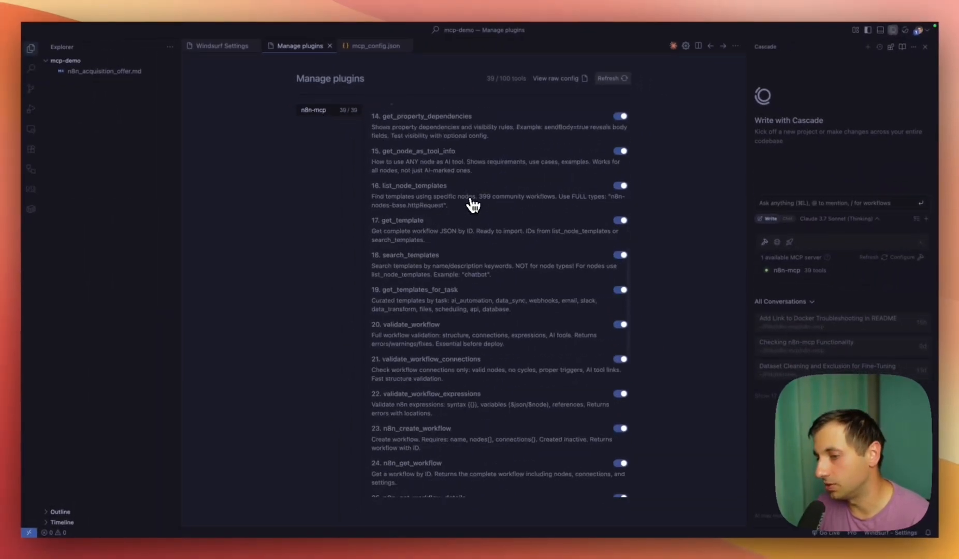
scroll(down, 3)
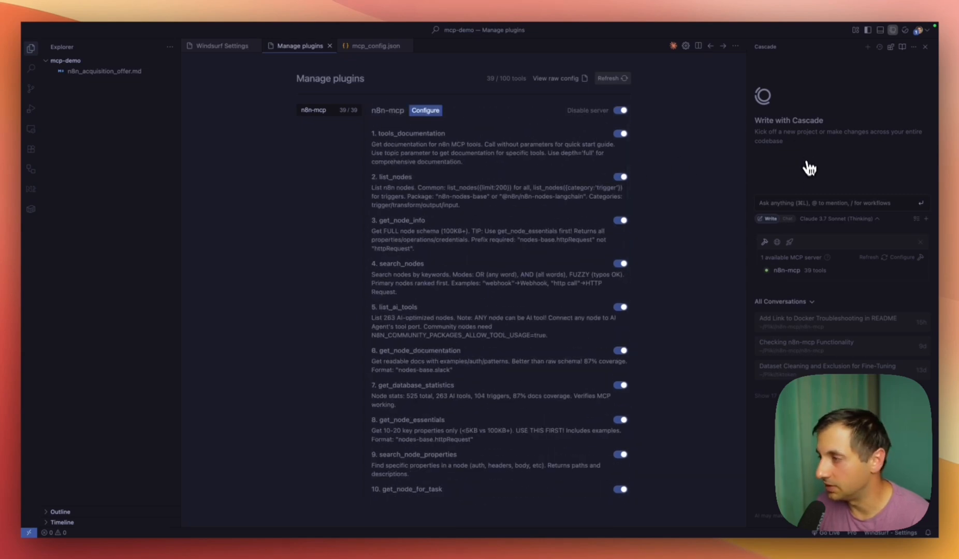
mouse_move(762, 160)
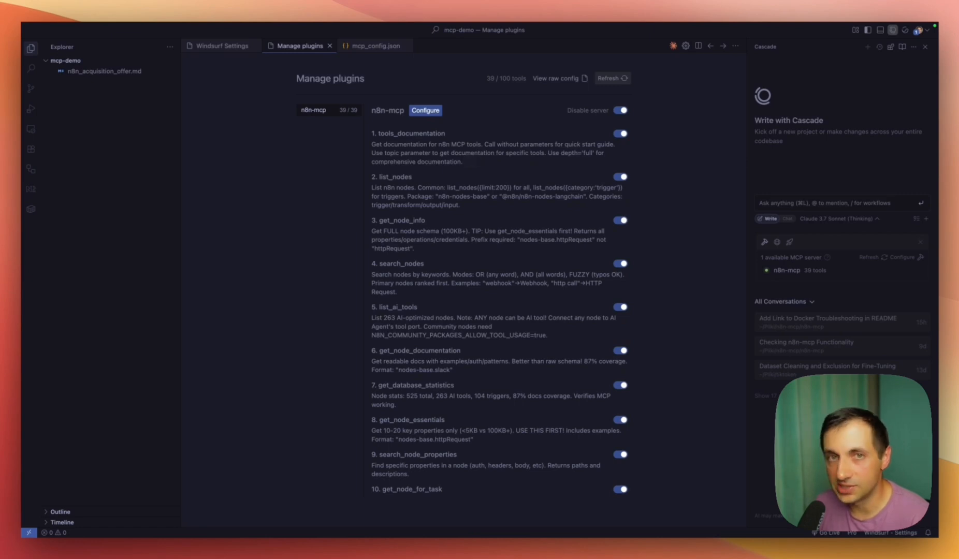
mouse_move(131, 76)
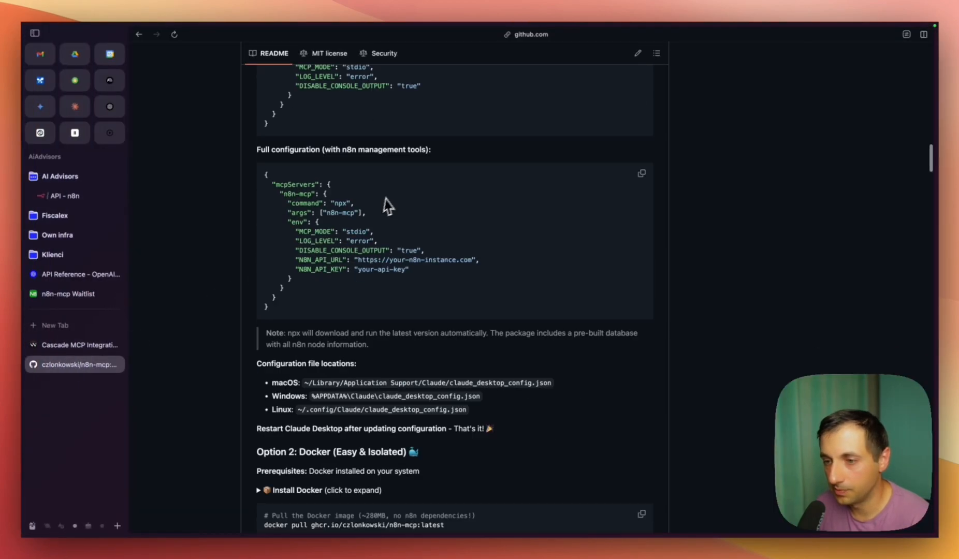
Step: Scroll the README down to the Claude Project Setup system instructions code block
scroll(down, 3)
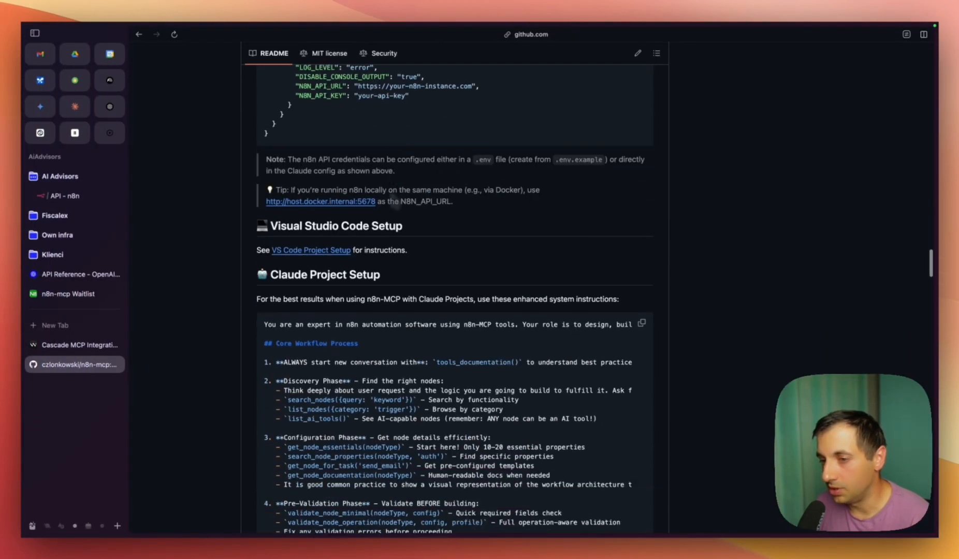
scroll(down, 3)
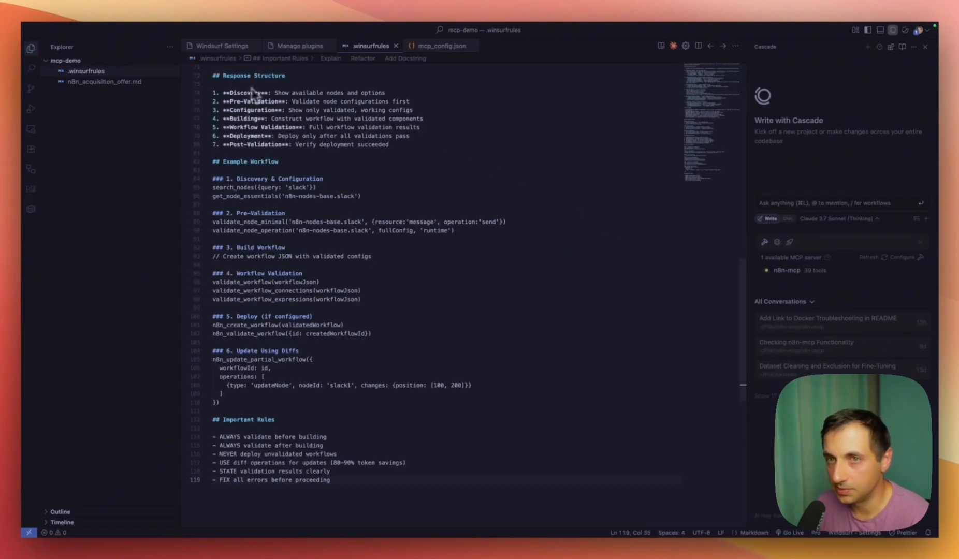
mouse_move(814, 251)
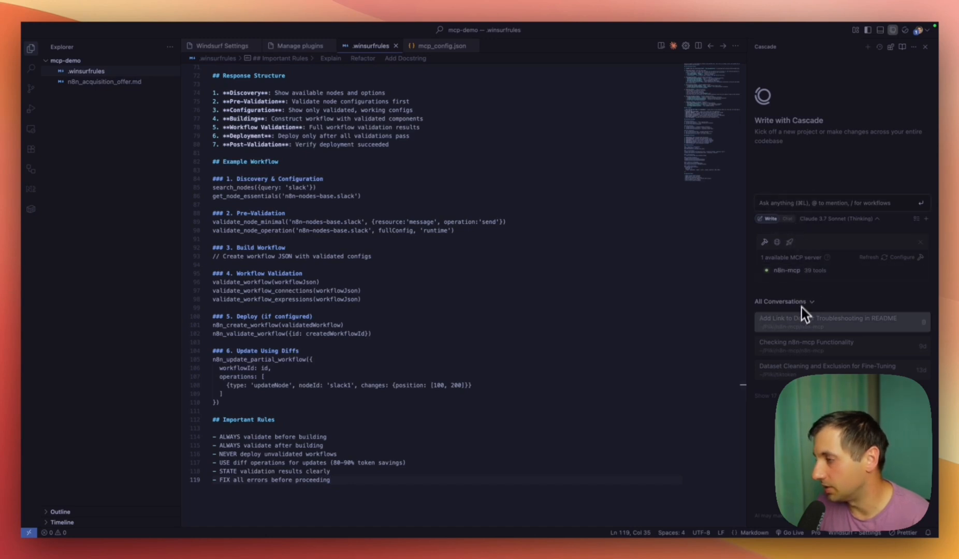
mouse_move(783, 202)
text(Please, check the documentation tool and describe what tools we have access to)
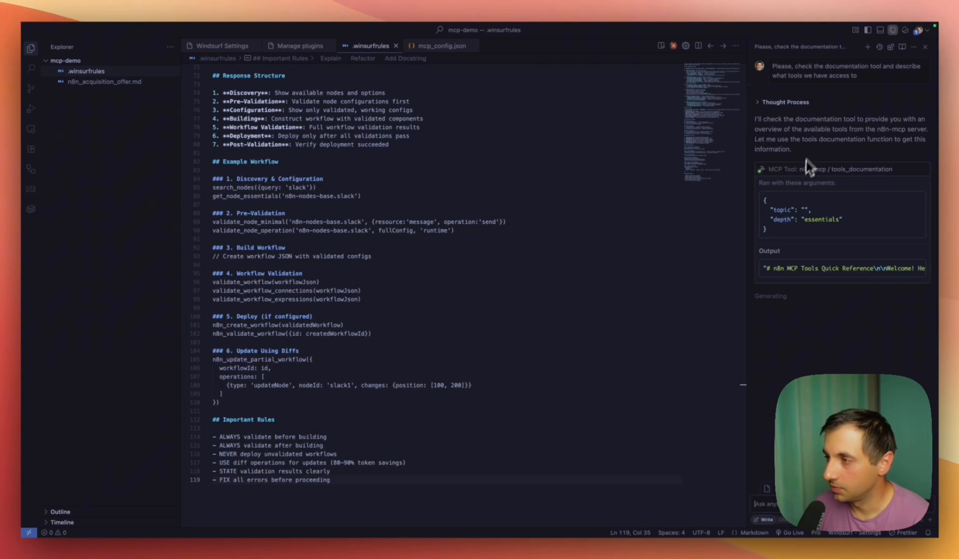
mouse_move(816, 224)
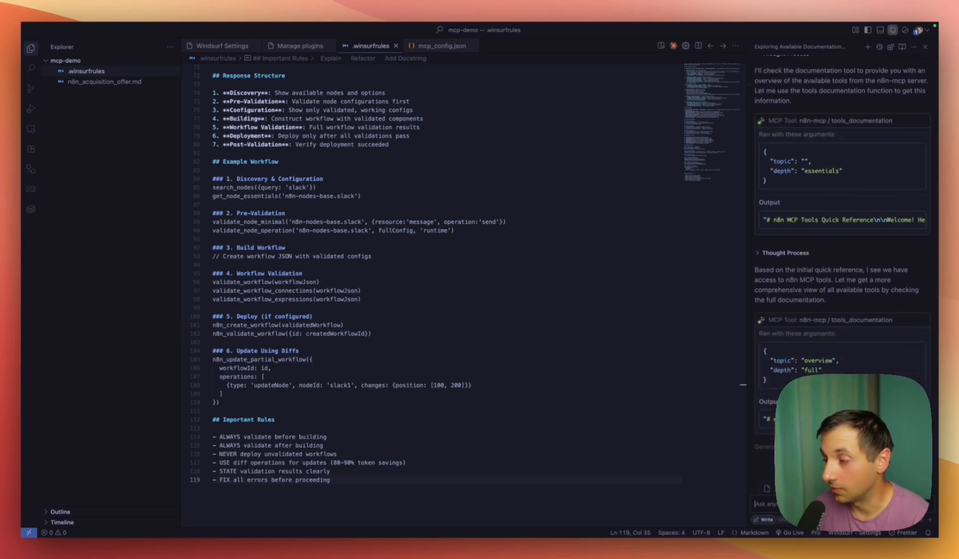
Step: Scroll through Cascade's tools_documentation summary of the available n8n MCP tools
scroll(down, 3)
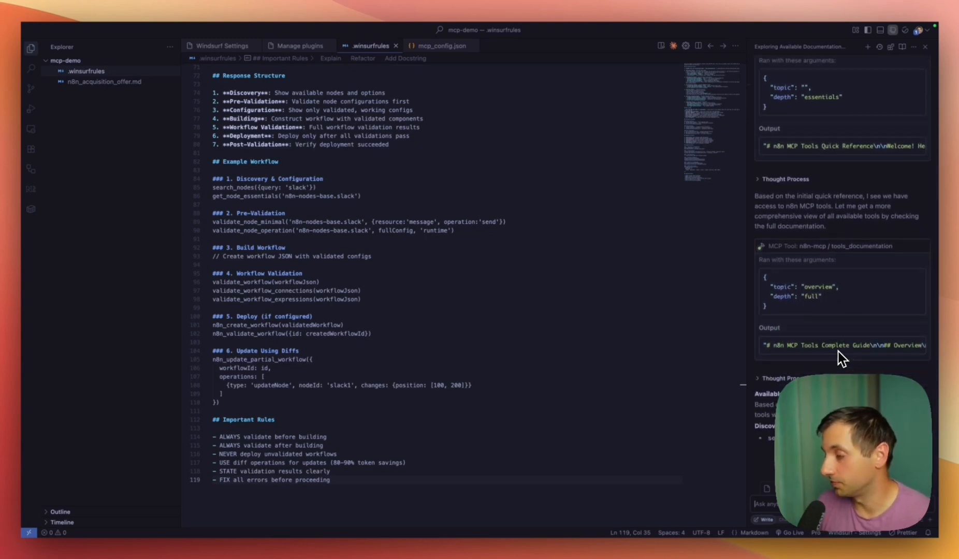
scroll(down, 3)
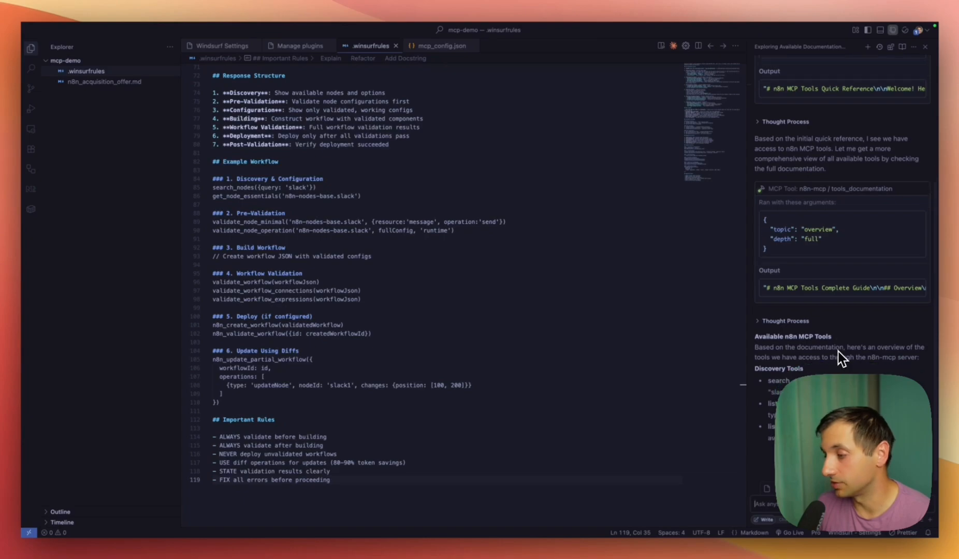